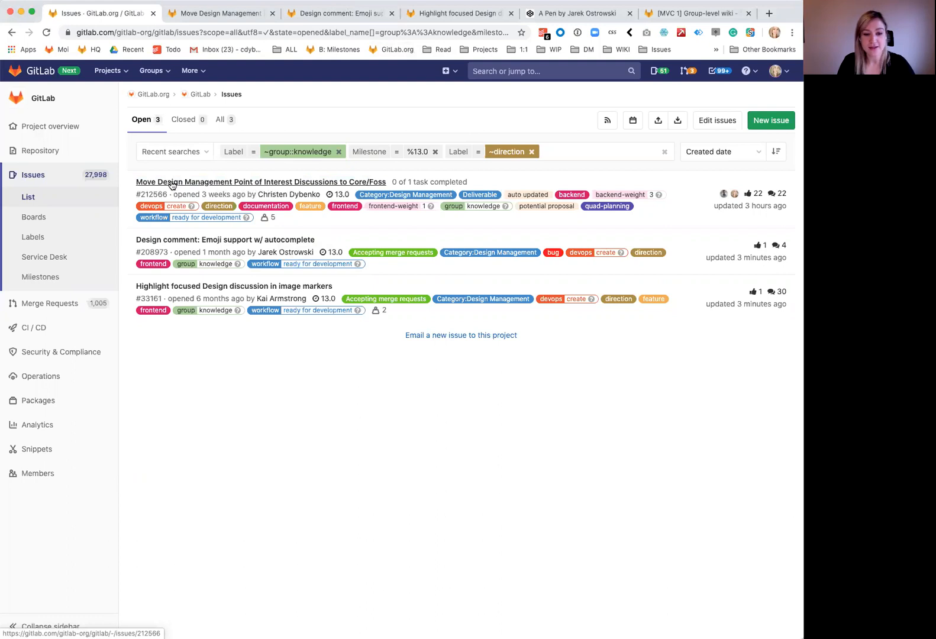
{"action": "mouse_move", "coordinate": [307, 190]}
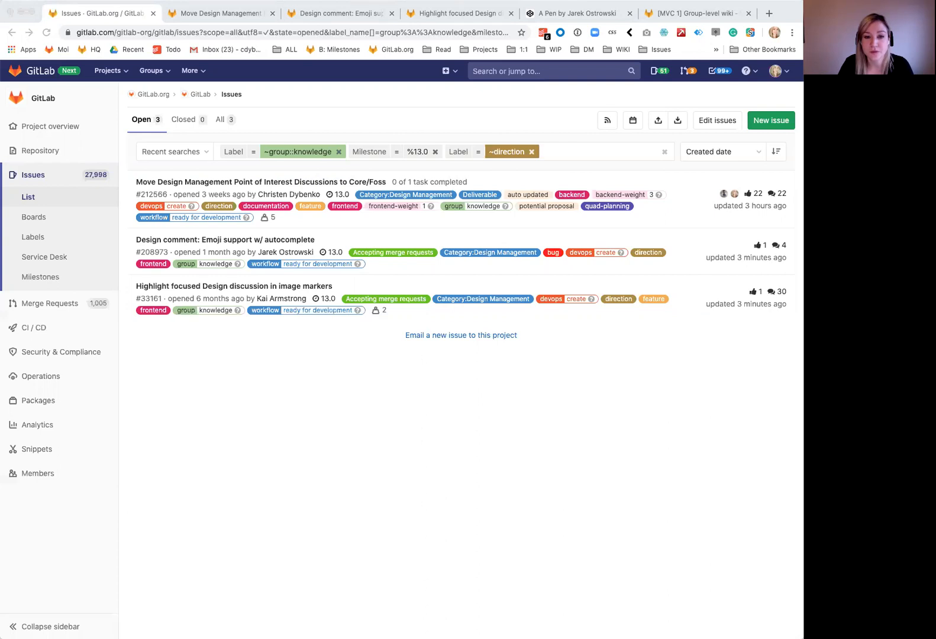
{"action": "mouse_move", "coordinate": [245, 241]}
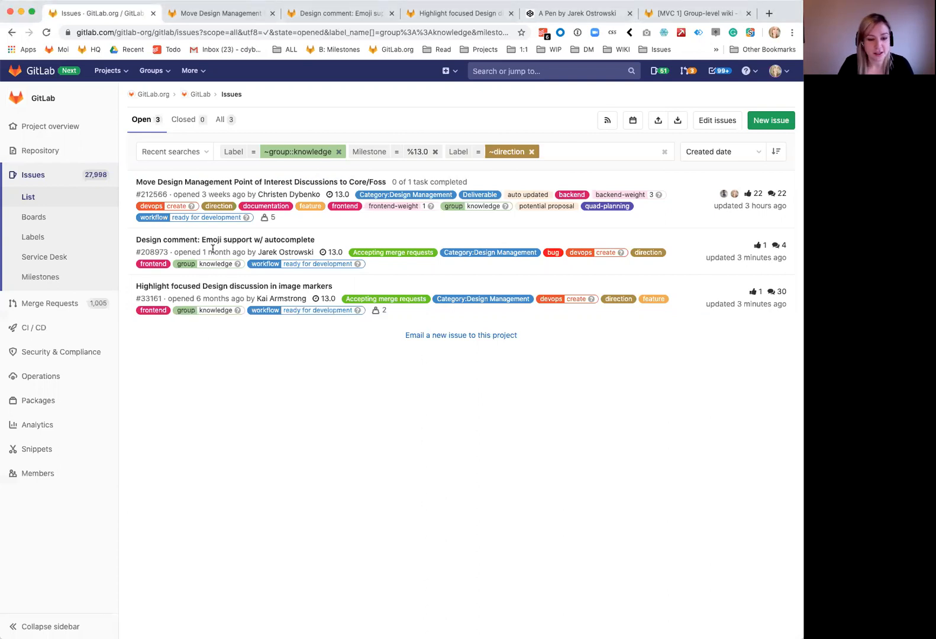
{"action": "mouse_move", "coordinate": [216, 351]}
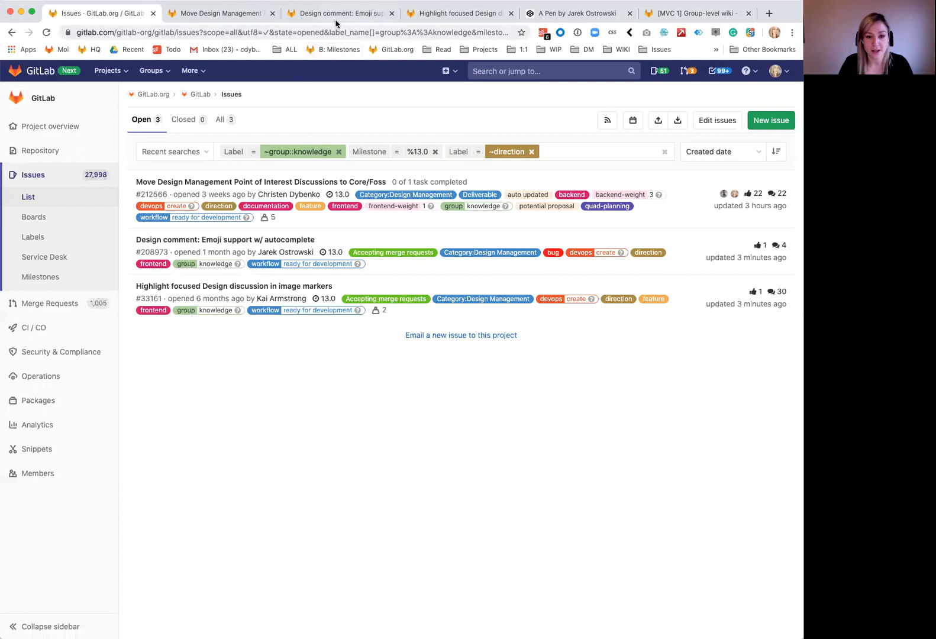
View the 'Design comment: Emoji support' issue, then open 'Highlight focused Design discussion in image markers'
{"action": "left_click", "coordinate": [217, 239]}
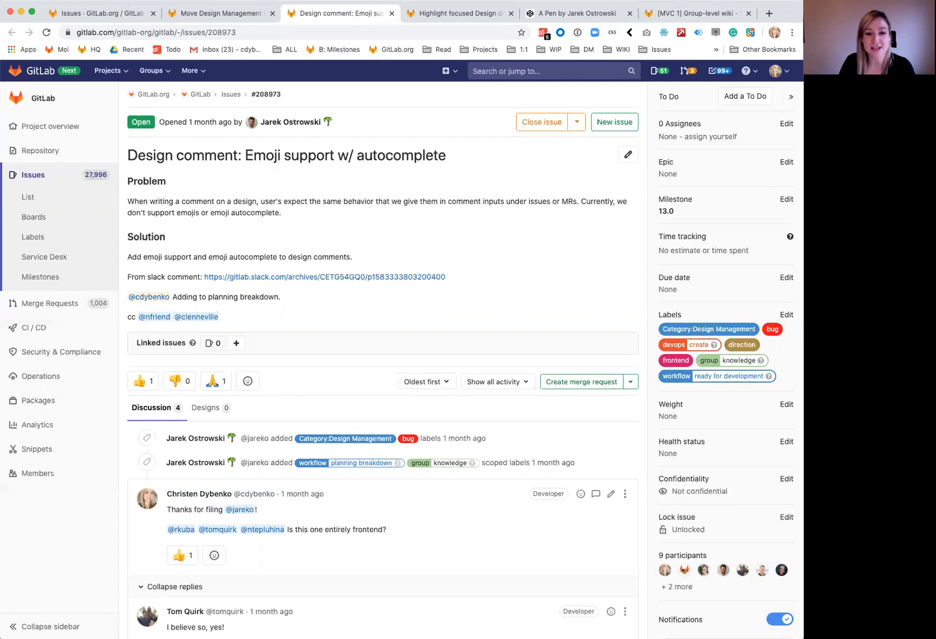
{"action": "mouse_move", "coordinate": [442, 263]}
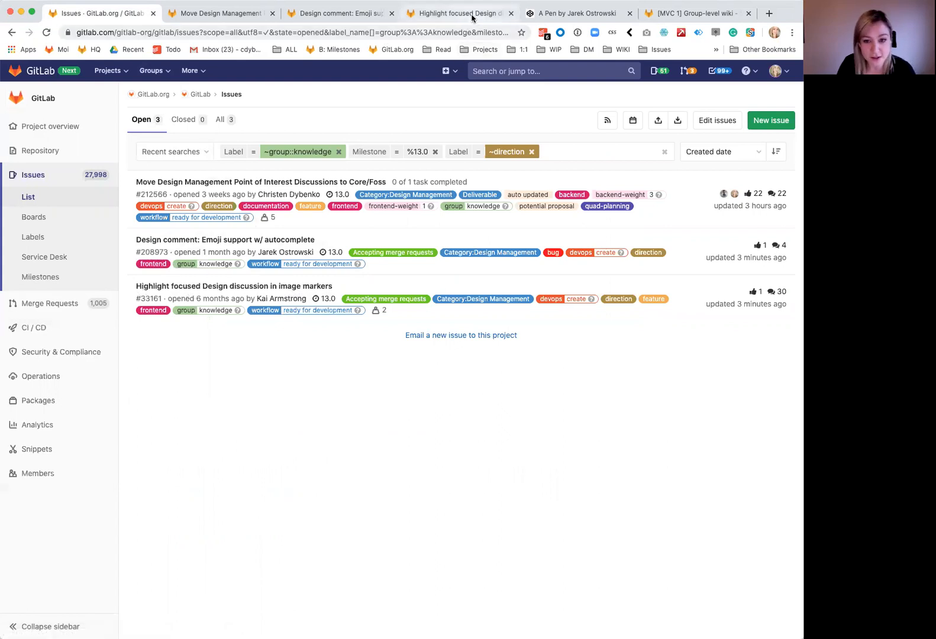
{"action": "left_click", "coordinate": [233, 285]}
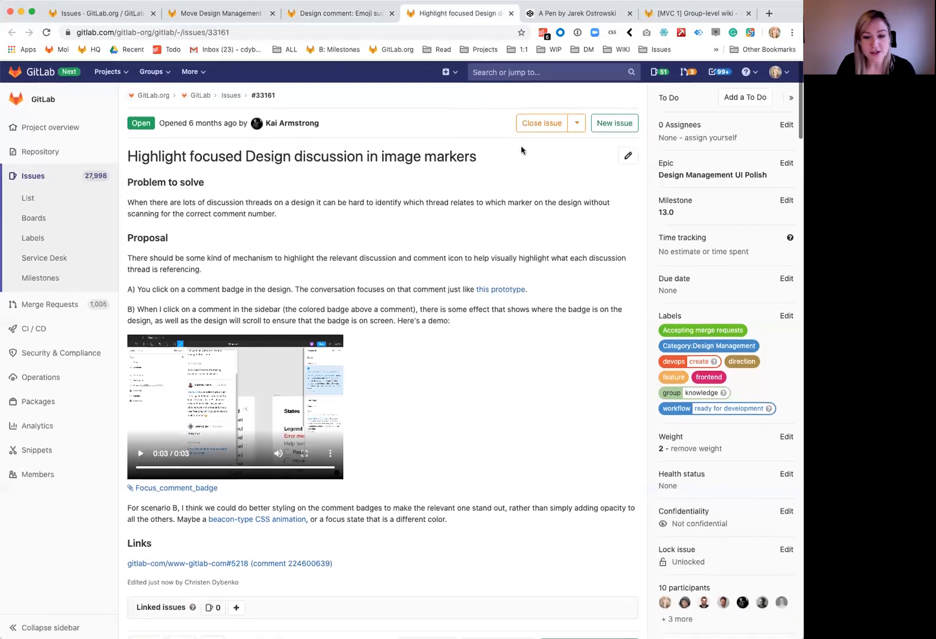
{"action": "left_click", "coordinate": [575, 13]}
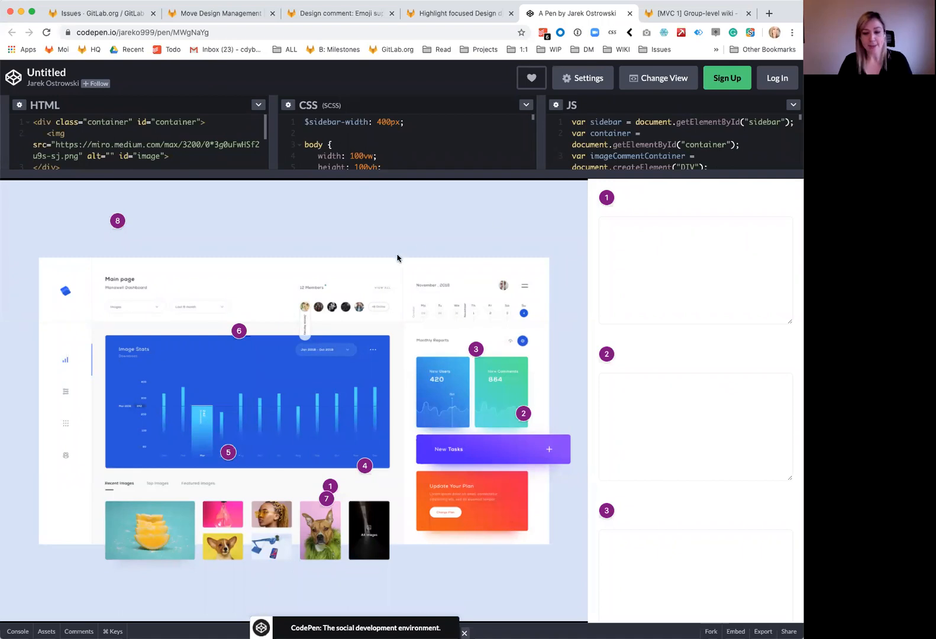
Scroll the prototype's comment sidebar, then return to the three filtered 13.0 direction issues
{"action": "scroll", "scroll_direction": "down", "scroll_amount": 3}
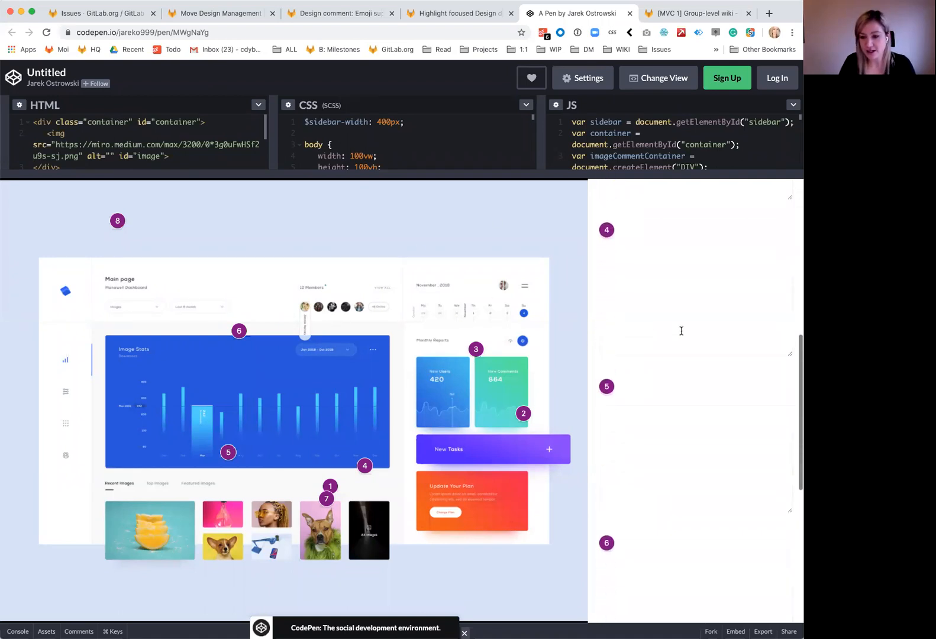
{"action": "scroll", "scroll_direction": "down", "scroll_amount": 3}
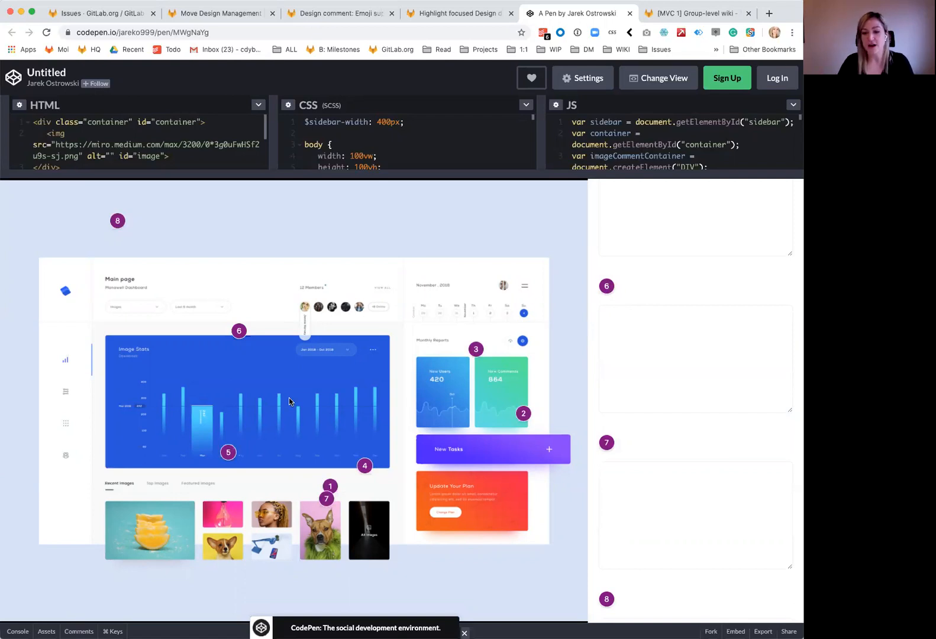
{"action": "mouse_move", "coordinate": [348, 501]}
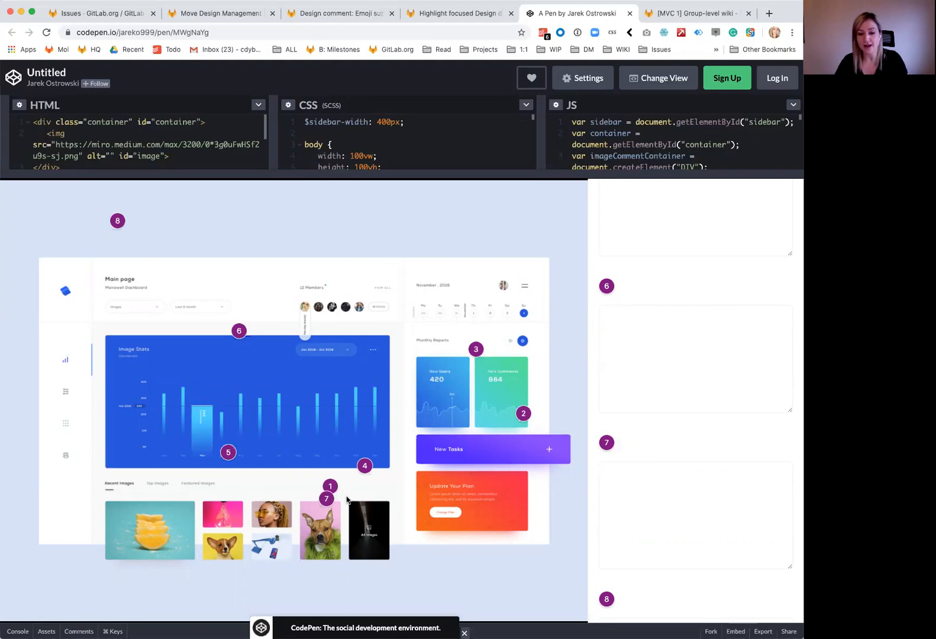
{"action": "mouse_move", "coordinate": [270, 312]}
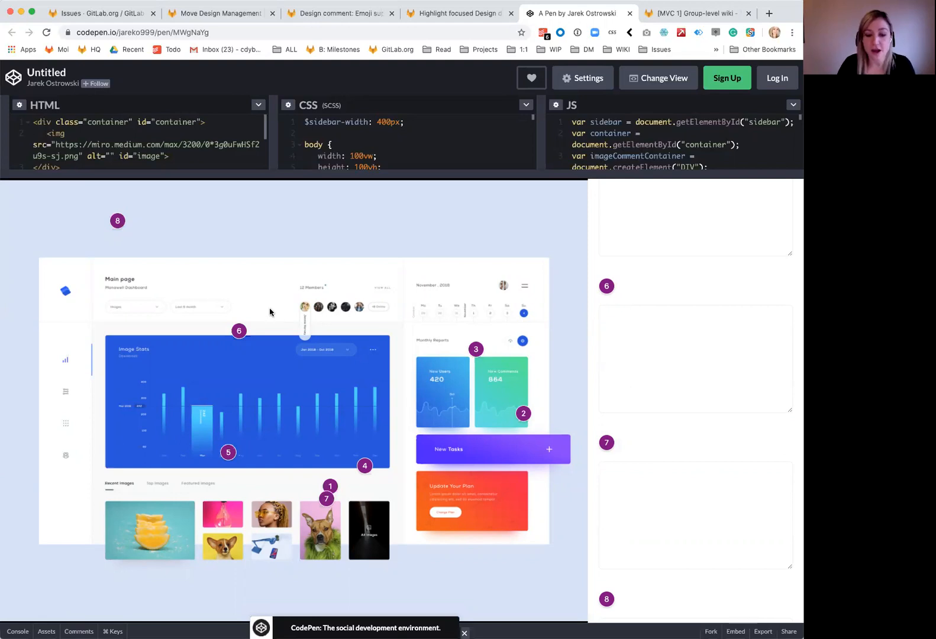
{"action": "mouse_move", "coordinate": [298, 352]}
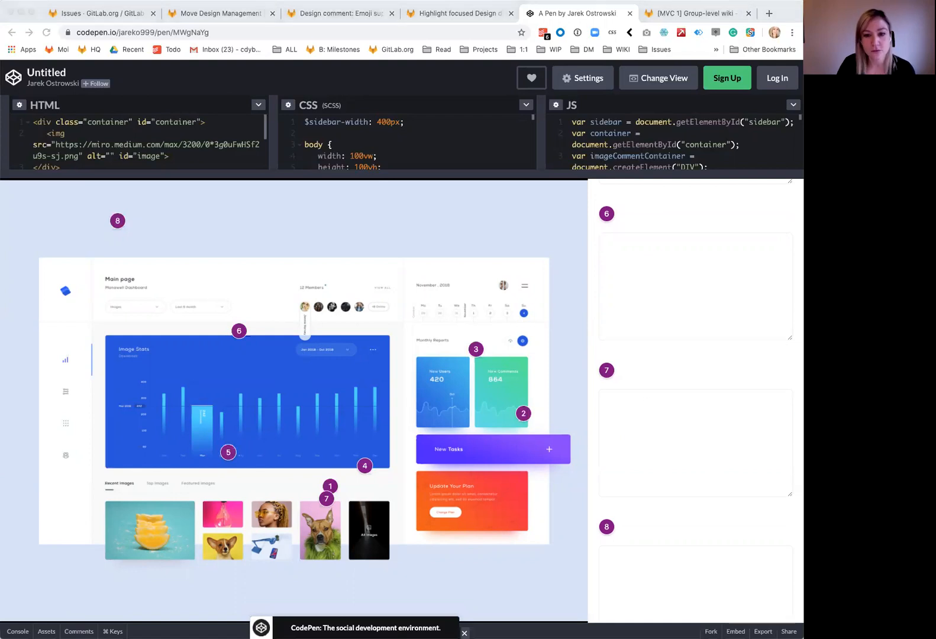
{"action": "left_click", "coordinate": [100, 13]}
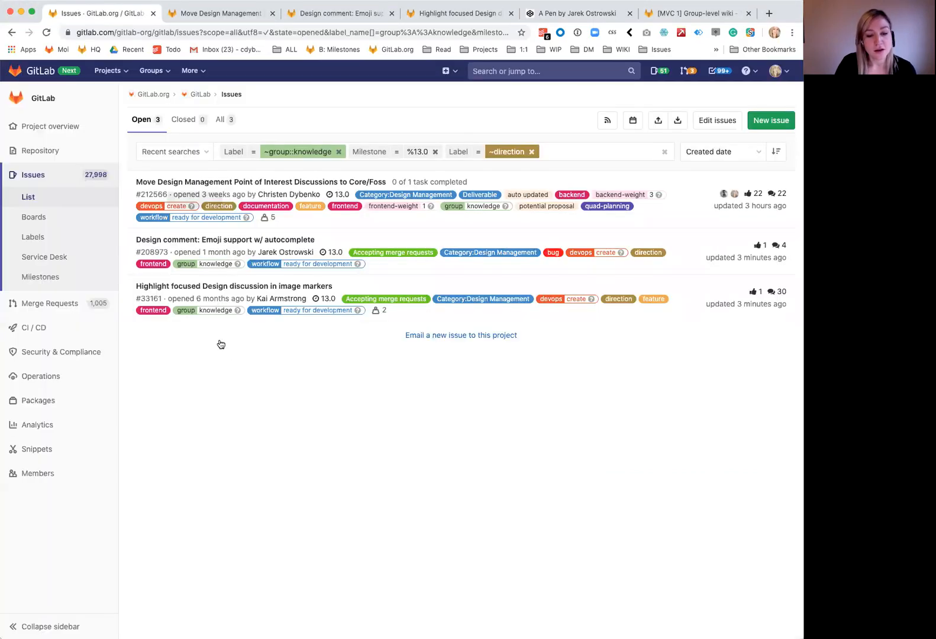
{"action": "mouse_move", "coordinate": [238, 357]}
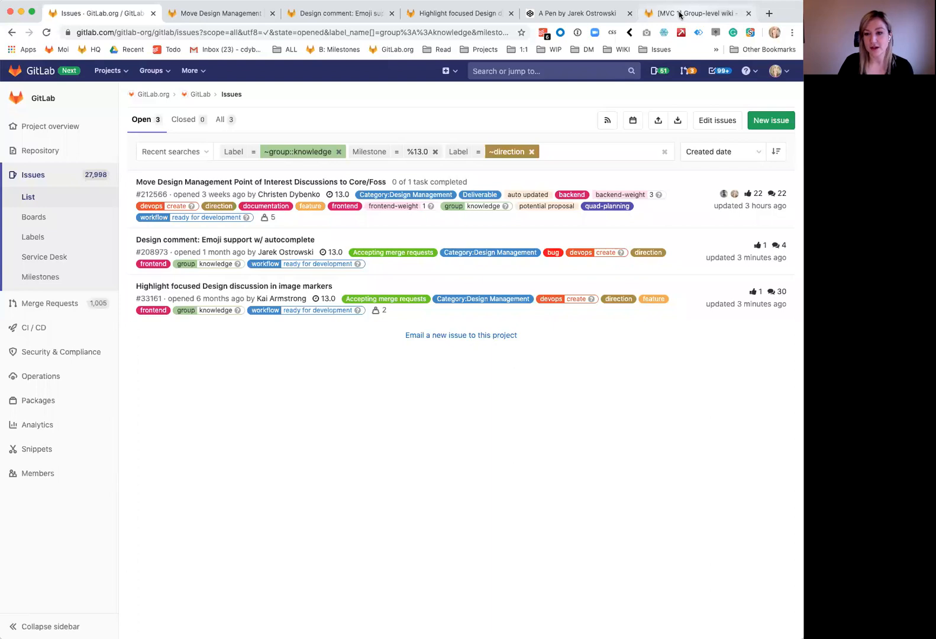
Open the '[MVC 1] Group-level wiki' epic and scroll its child issues by milestone
{"action": "left_click", "coordinate": [696, 13]}
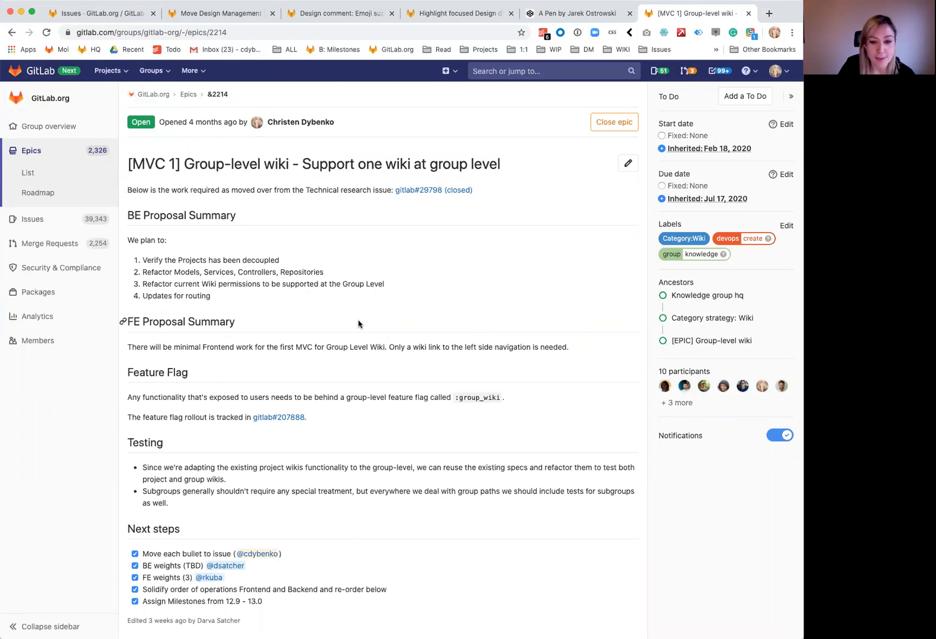
{"action": "scroll", "scroll_direction": "down", "scroll_amount": 3}
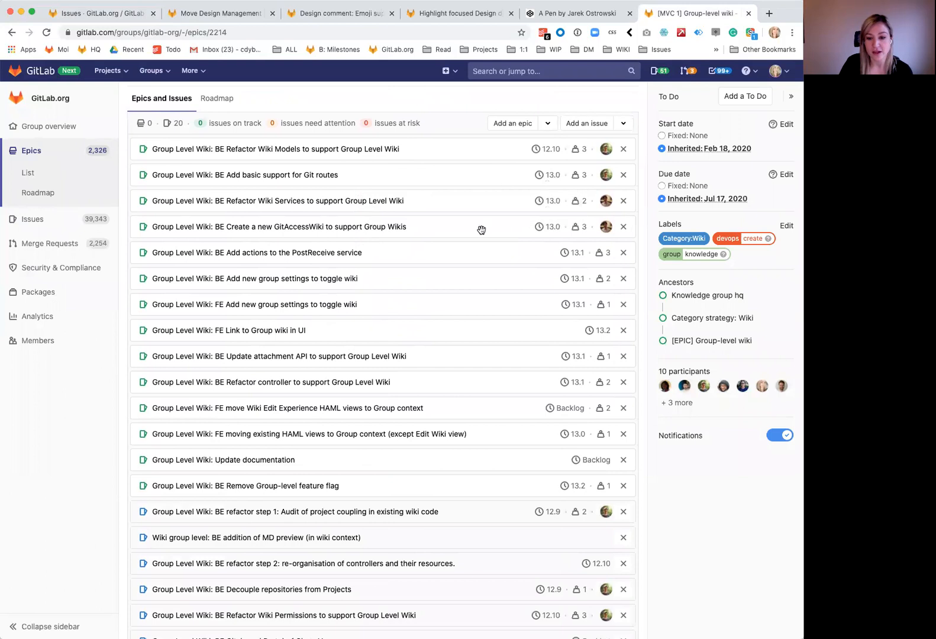
{"action": "mouse_move", "coordinate": [357, 216]}
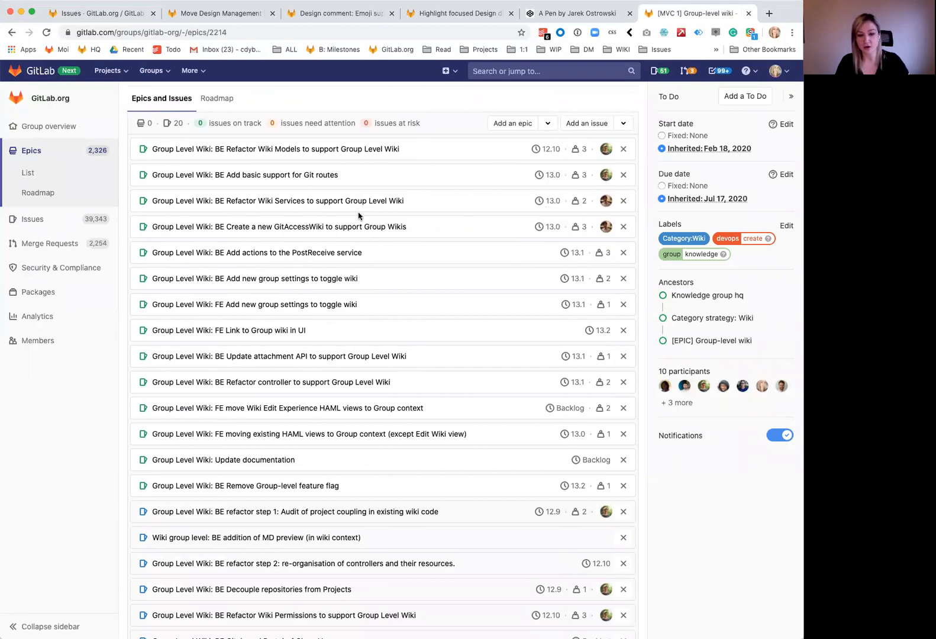
{"action": "scroll", "scroll_direction": "down", "scroll_amount": 3}
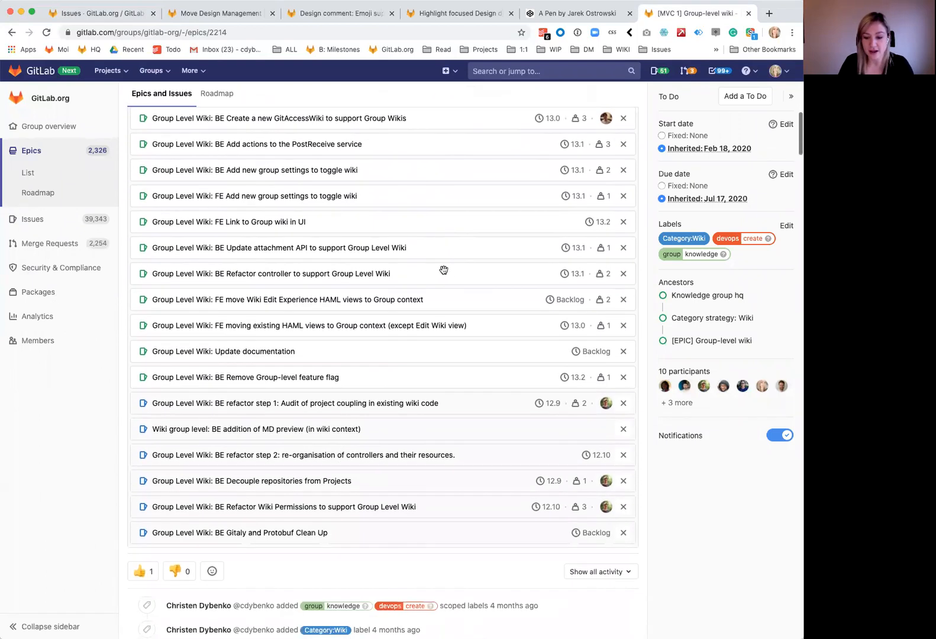
{"action": "scroll", "scroll_direction": "up", "scroll_amount": 3}
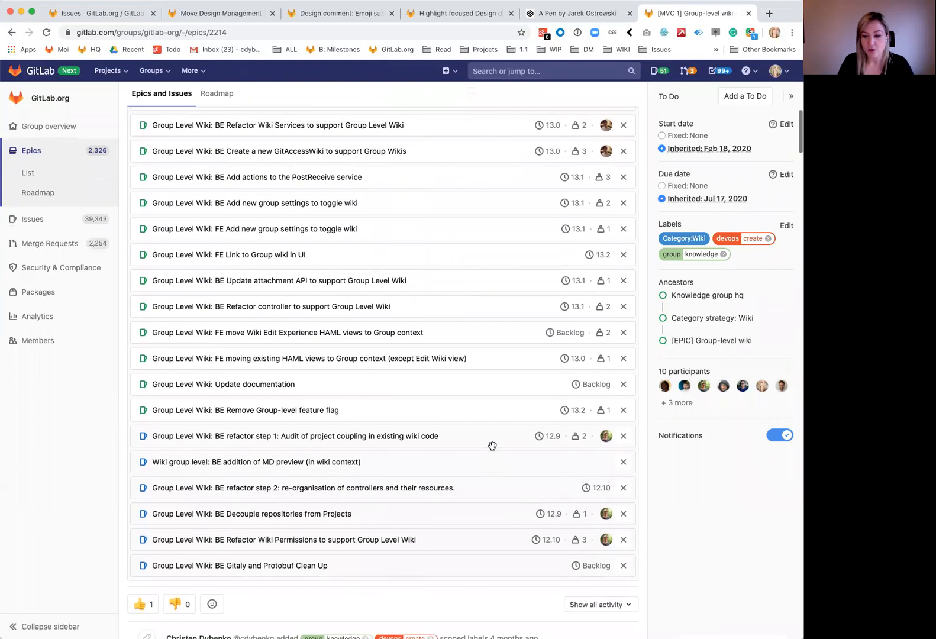
{"action": "scroll", "scroll_direction": "up", "scroll_amount": 3}
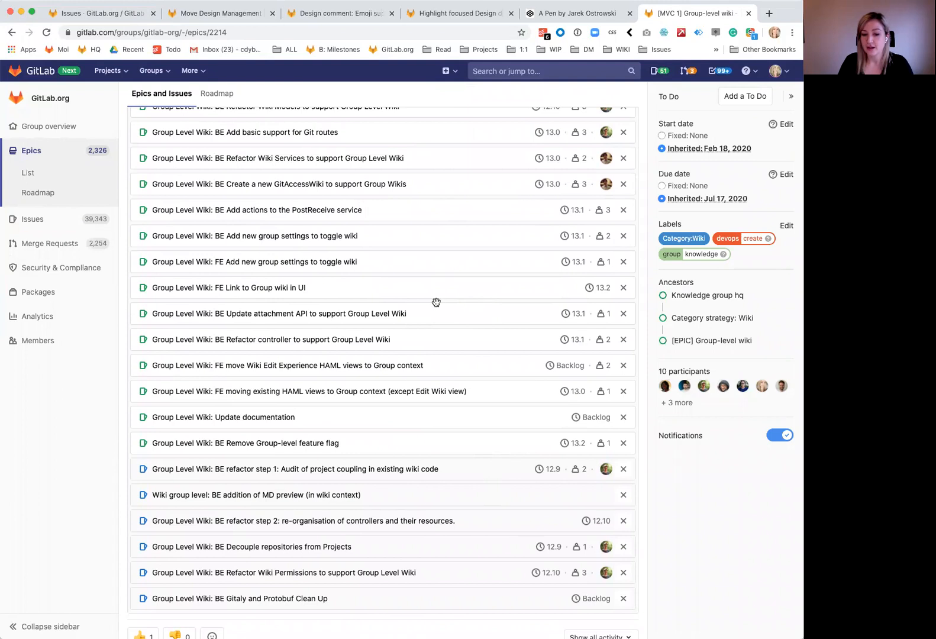
{"action": "scroll", "scroll_direction": "up", "scroll_amount": 3}
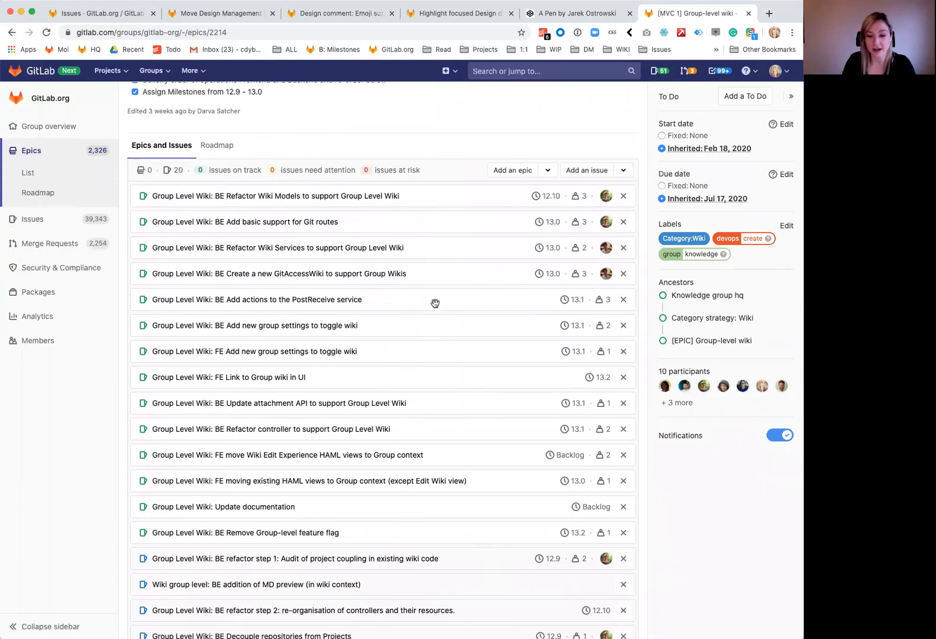
{"action": "scroll", "scroll_direction": "up", "scroll_amount": 3}
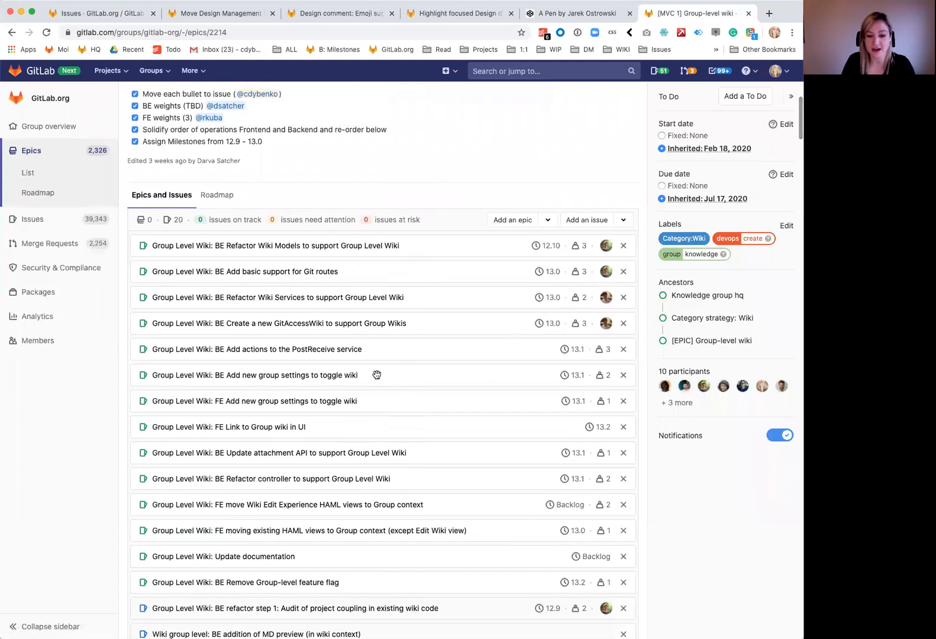
{"action": "scroll", "scroll_direction": "up", "scroll_amount": 3}
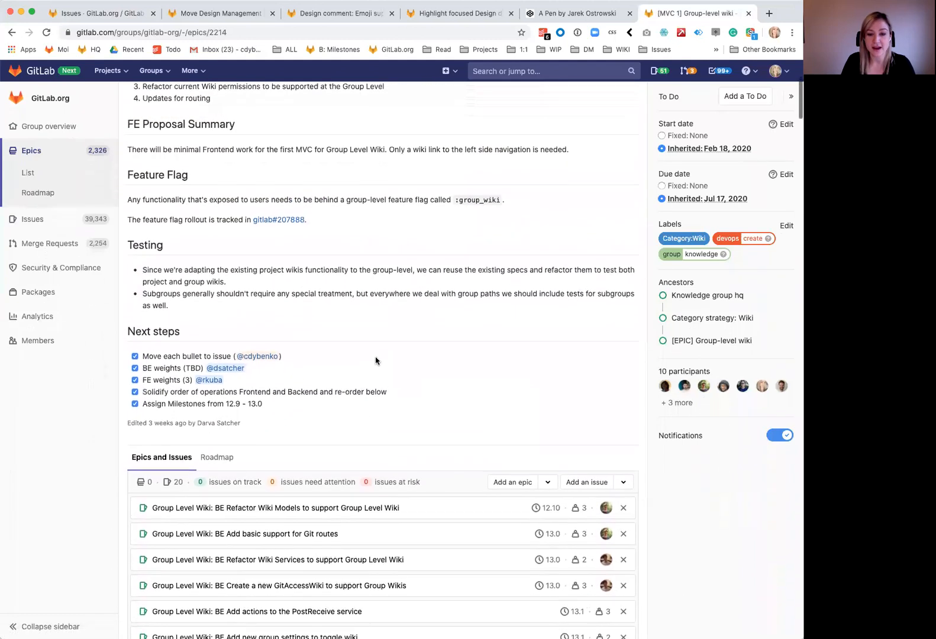
{"action": "scroll", "scroll_direction": "up", "scroll_amount": 3}
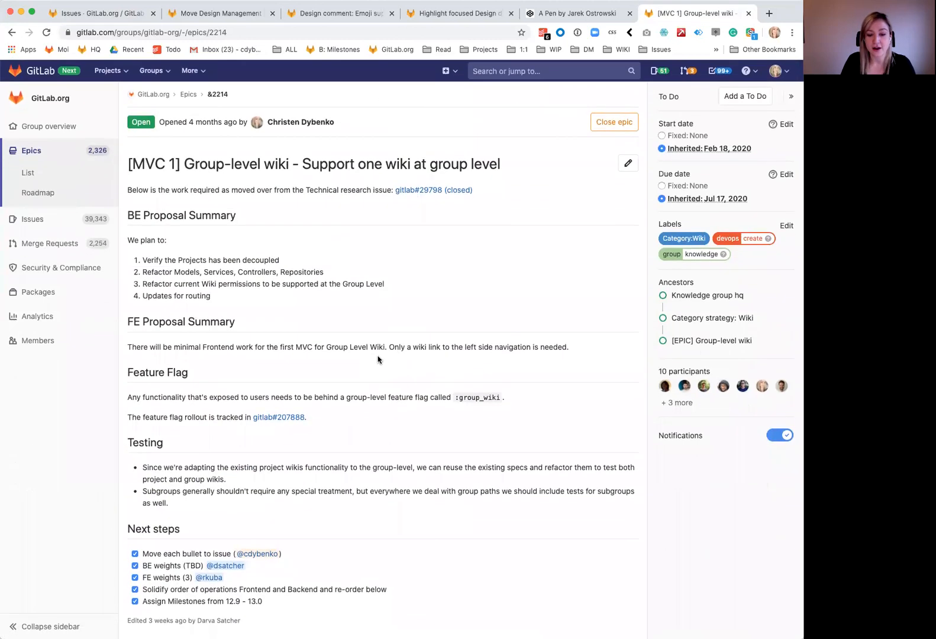
{"action": "mouse_move", "coordinate": [372, 99]}
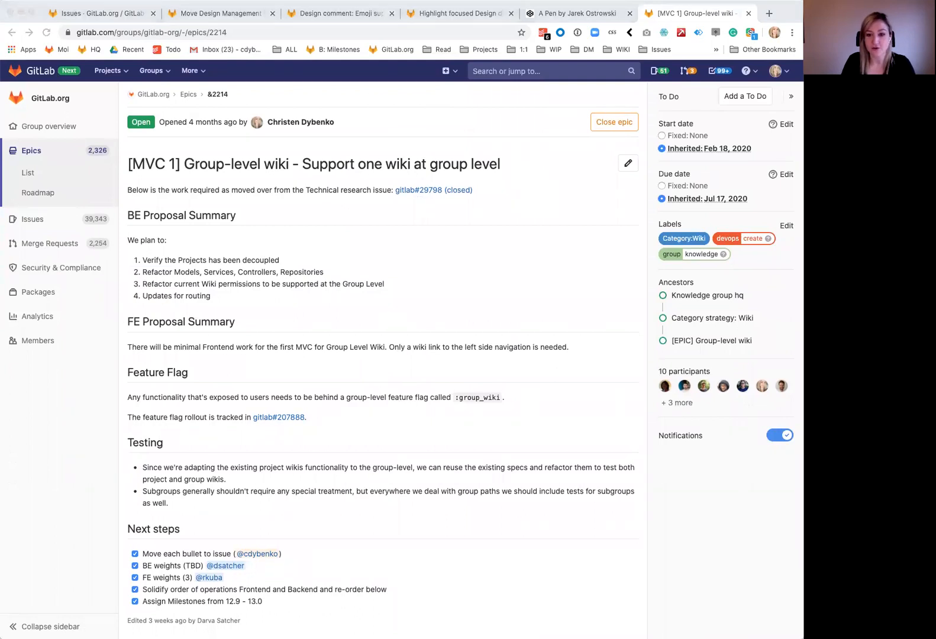
{"action": "mouse_move", "coordinate": [338, 109]}
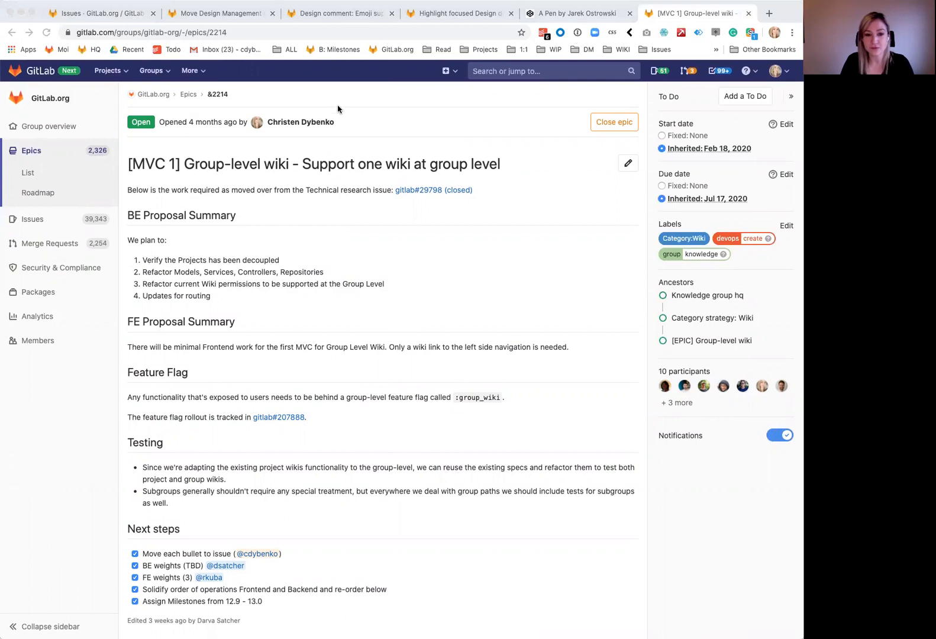